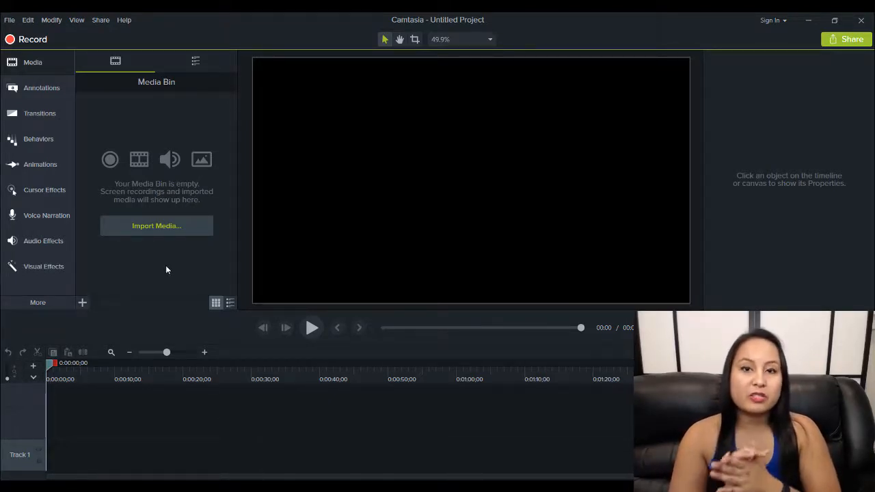
pyautogui.moveTo(158, 256)
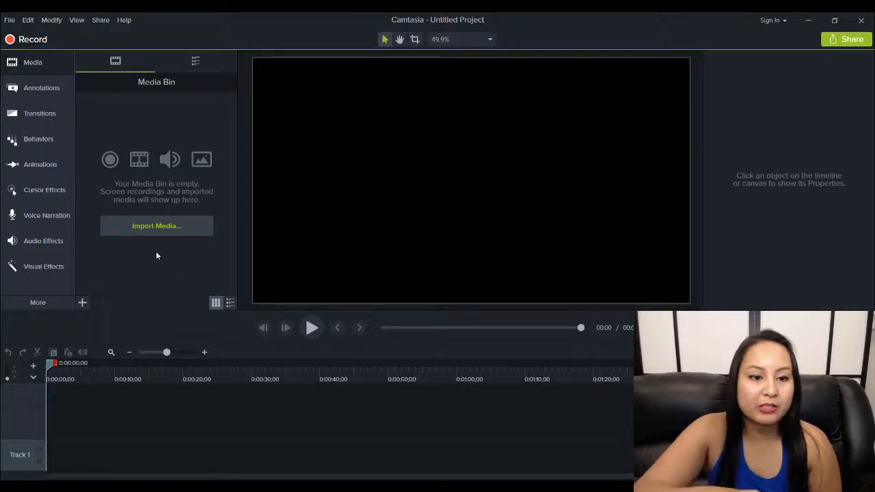
# Import GOPR2501.MP4 from the Big Splash folder into the media bin
pyautogui.click(155, 226)
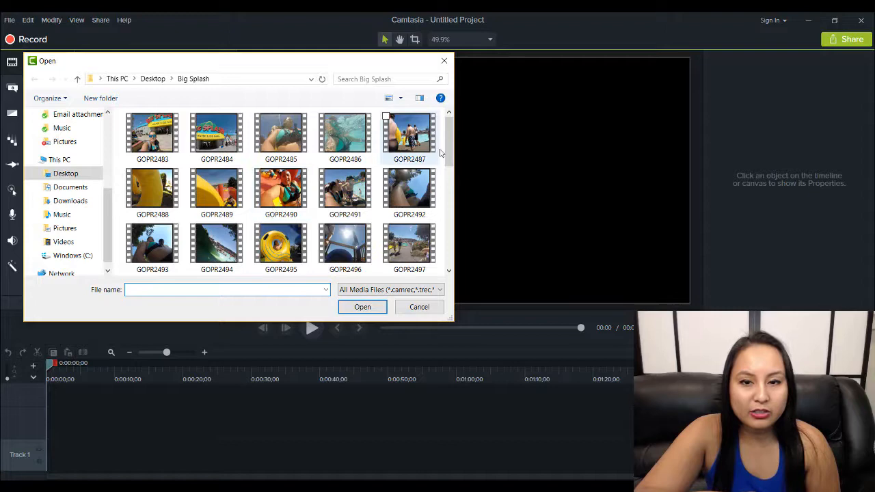
pyautogui.scroll(-3)
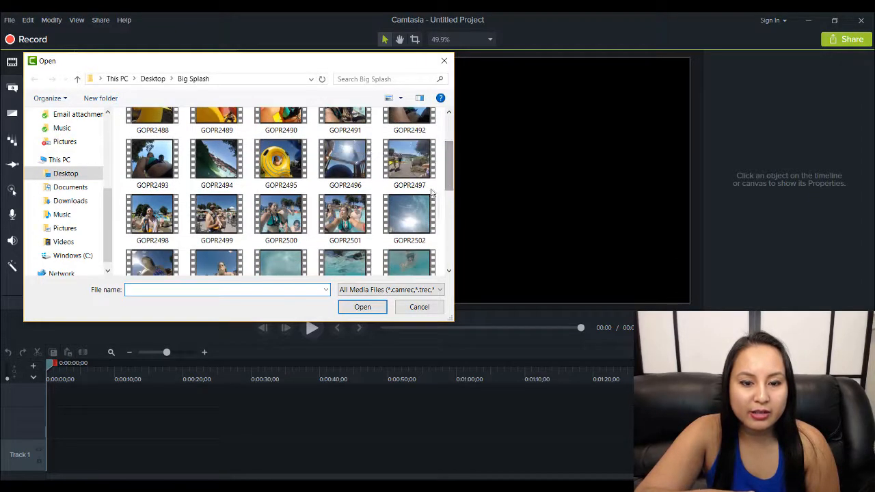
pyautogui.click(362, 306)
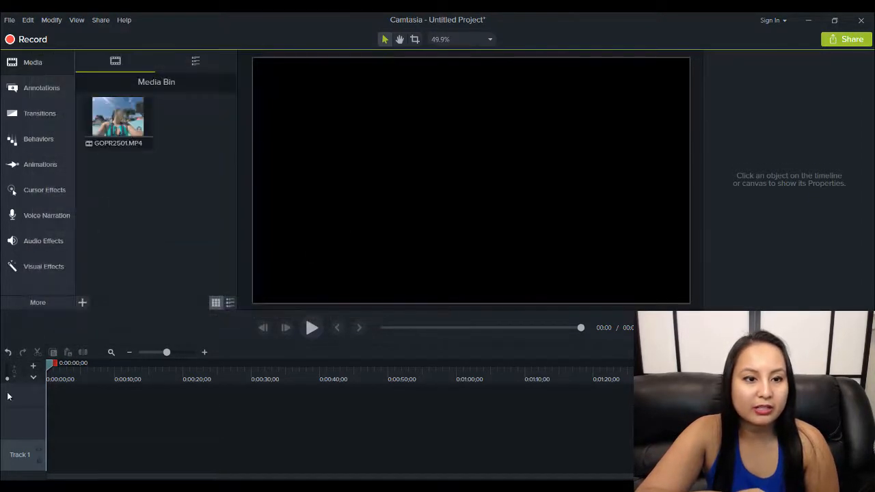
pyautogui.moveTo(117, 129)
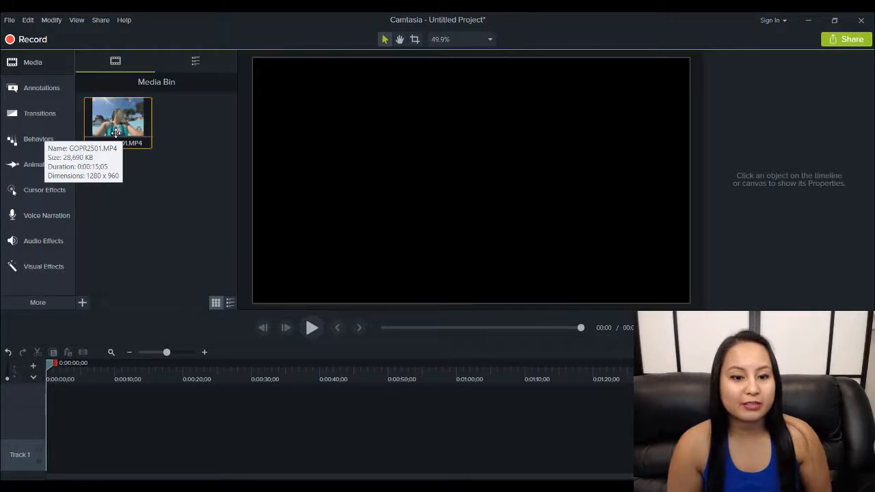
pyautogui.moveTo(124, 342)
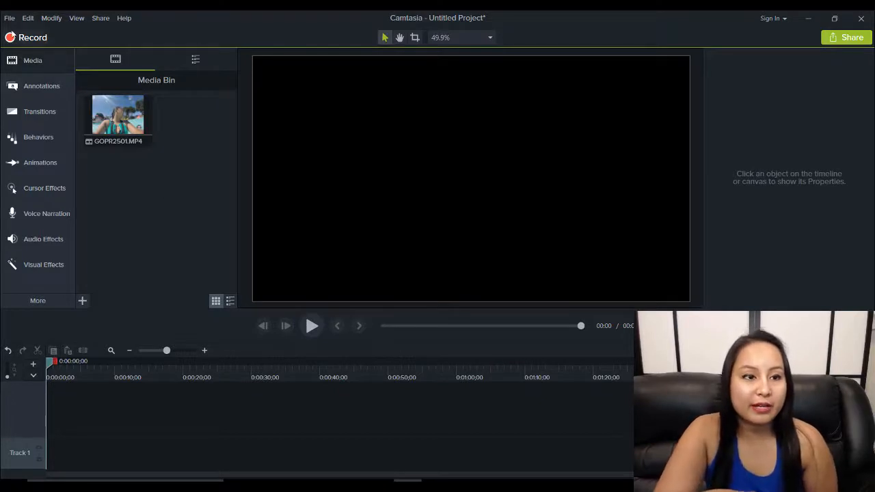
# Bring up Project Settings showing the 1080p HD (1920x1080) canvas
pyautogui.click(8, 18)
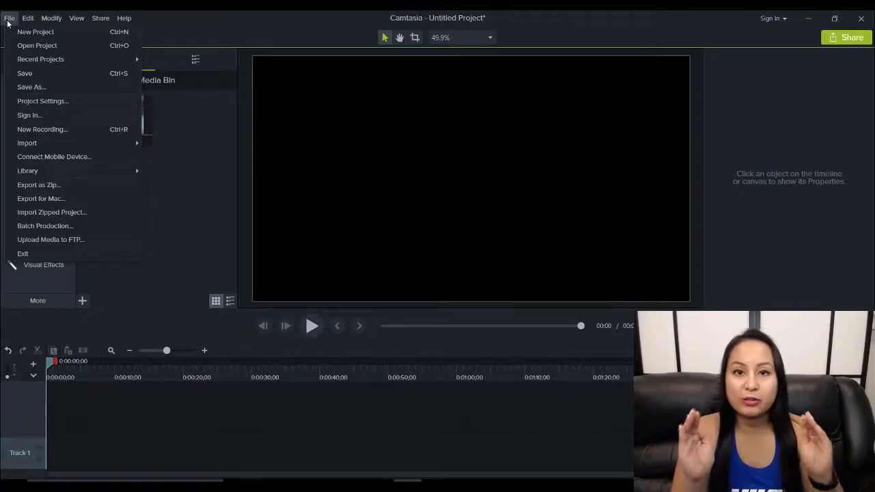
pyautogui.moveTo(27, 74)
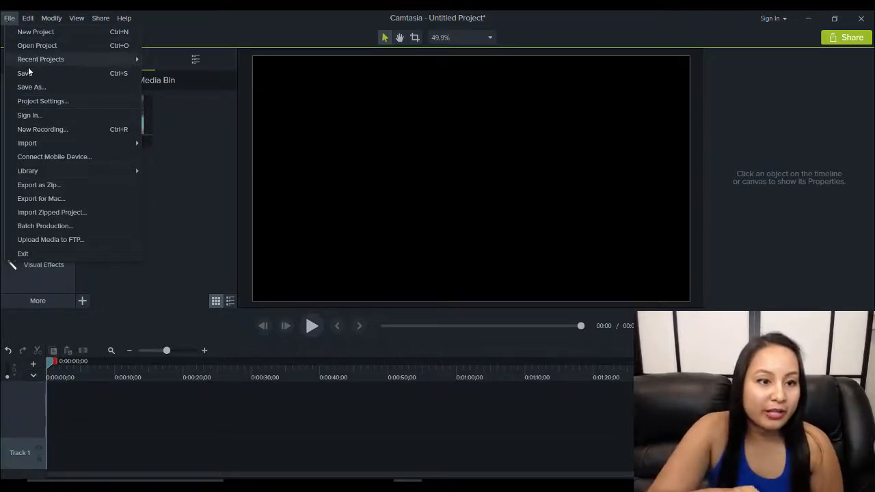
pyautogui.moveTo(37, 104)
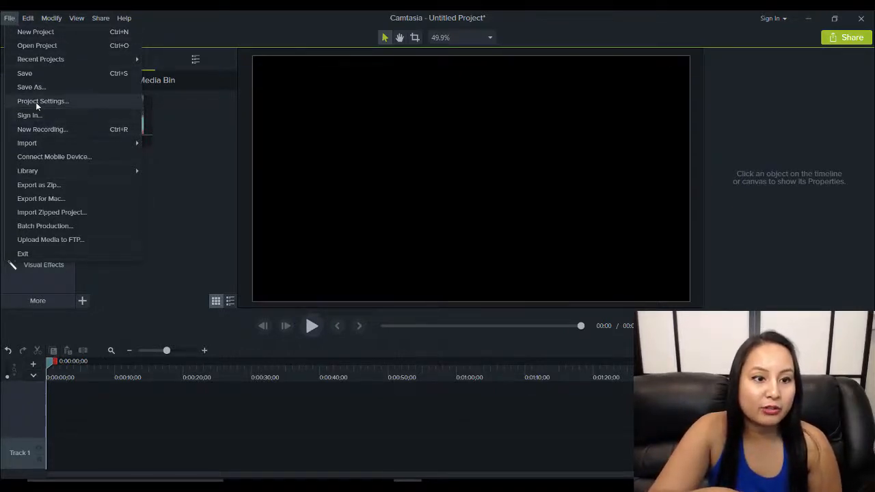
pyautogui.click(42, 101)
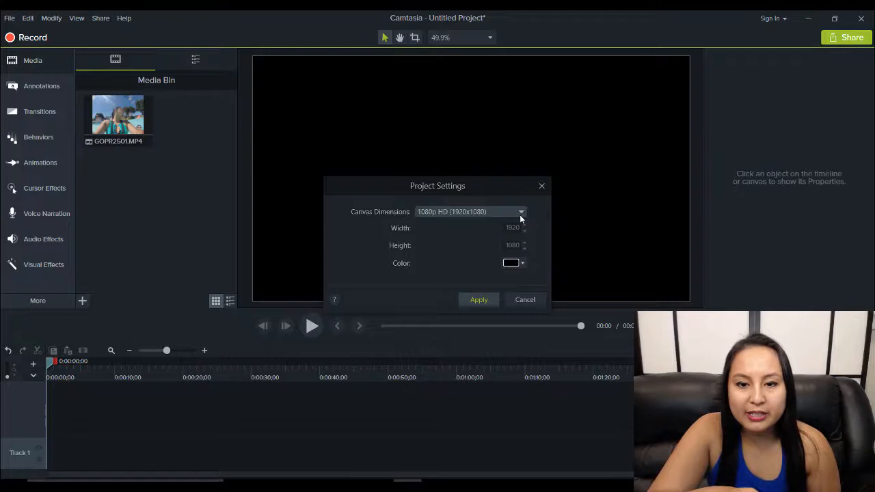
# Set a custom 600 by 600 canvas size, apply it, and close the settings
pyautogui.click(521, 210)
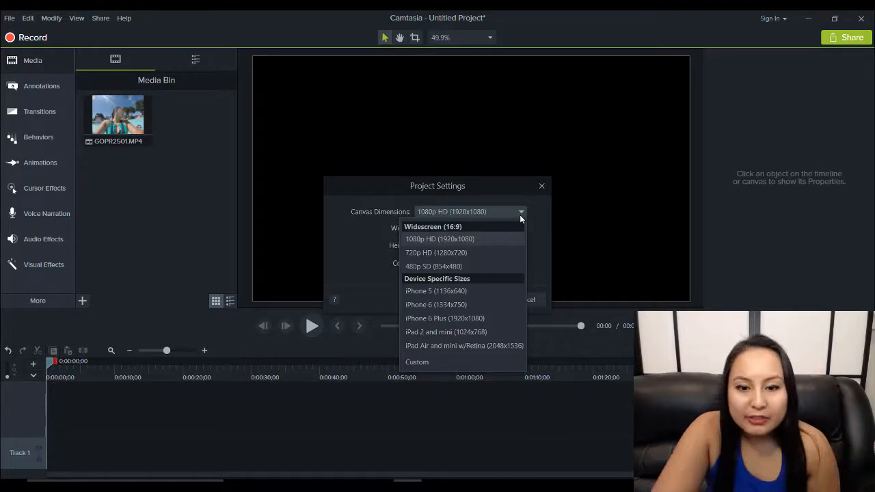
pyautogui.moveTo(421, 368)
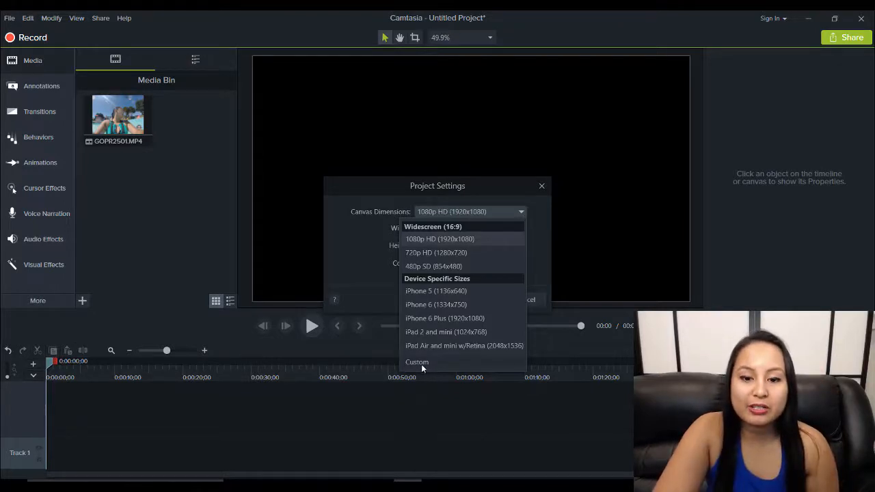
pyautogui.click(417, 361)
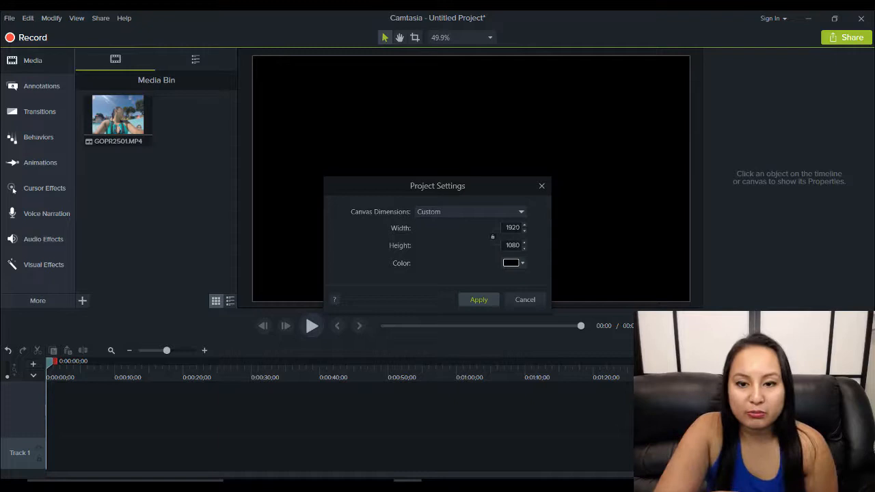
pyautogui.click(511, 227)
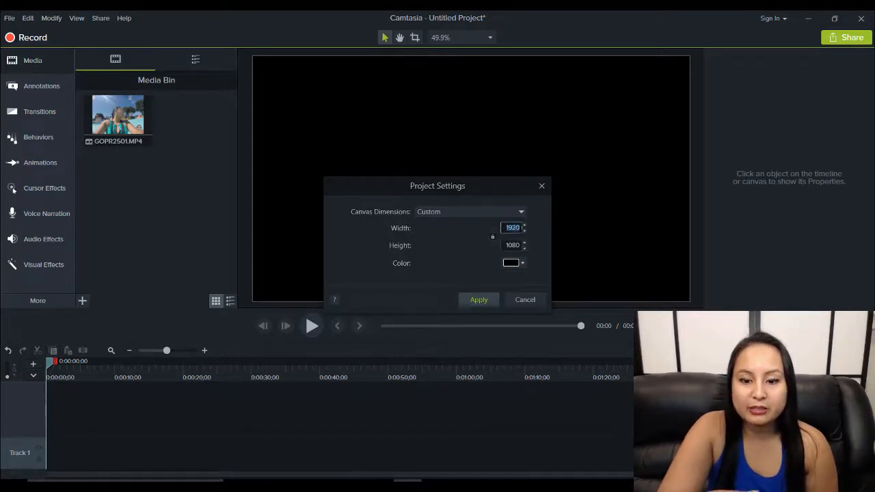
pyautogui.write('600')
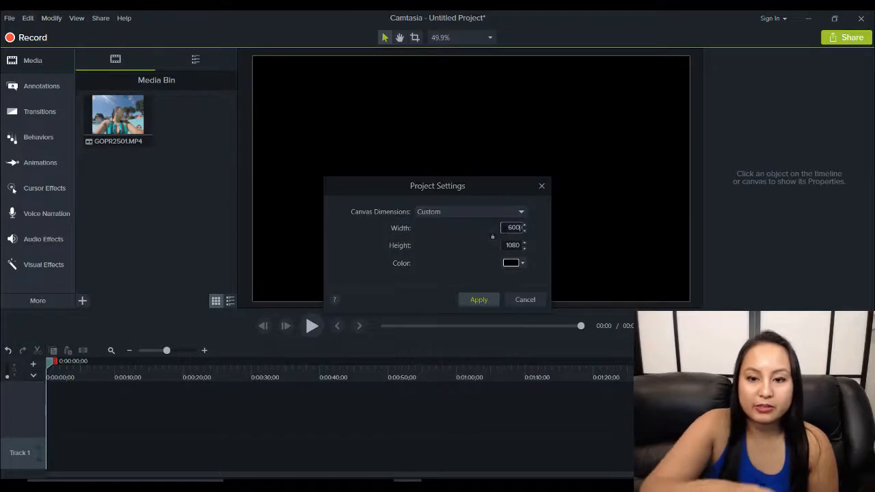
pyautogui.moveTo(521, 249)
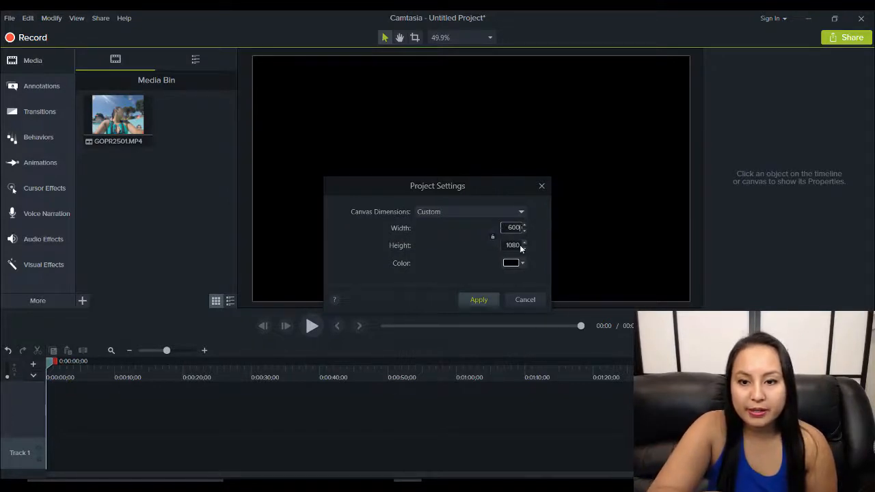
pyautogui.click(511, 245)
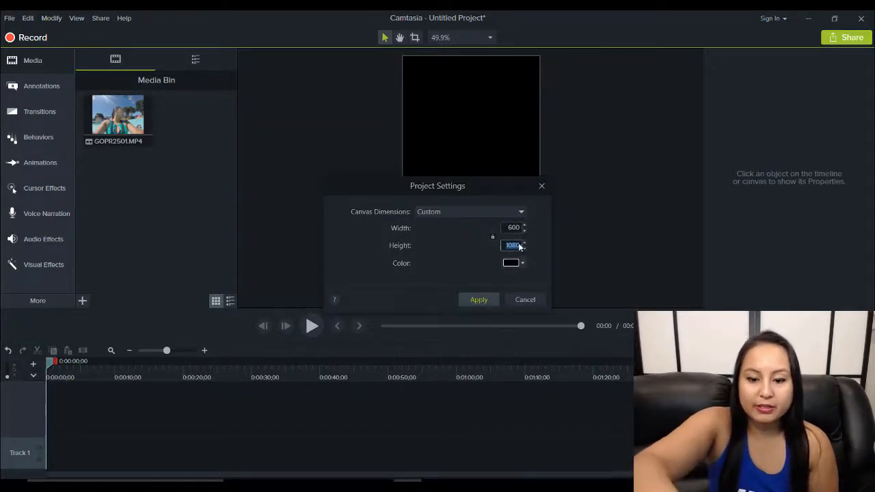
pyautogui.write('600')
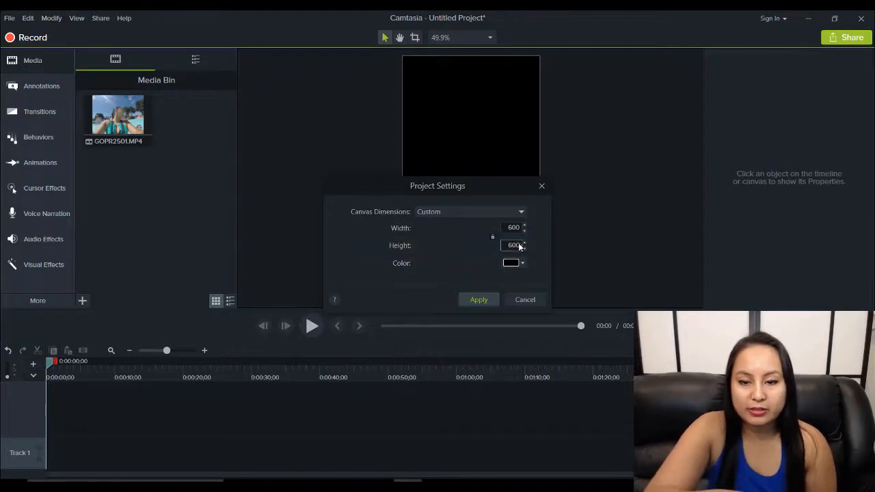
pyautogui.click(479, 299)
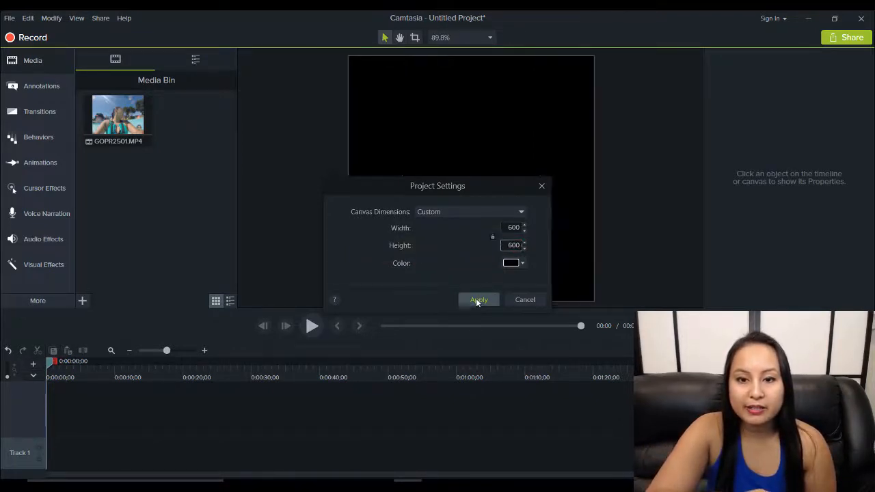
pyautogui.click(478, 299)
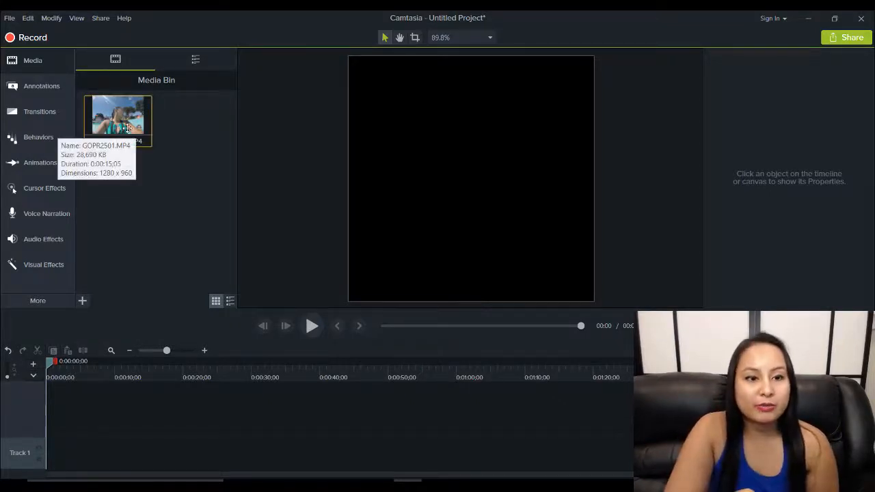
# Place GOPR2501.MP4 on the timeline and move the playhead into the clip
pyautogui.moveTo(117, 120); pyautogui.dragTo(98, 420)
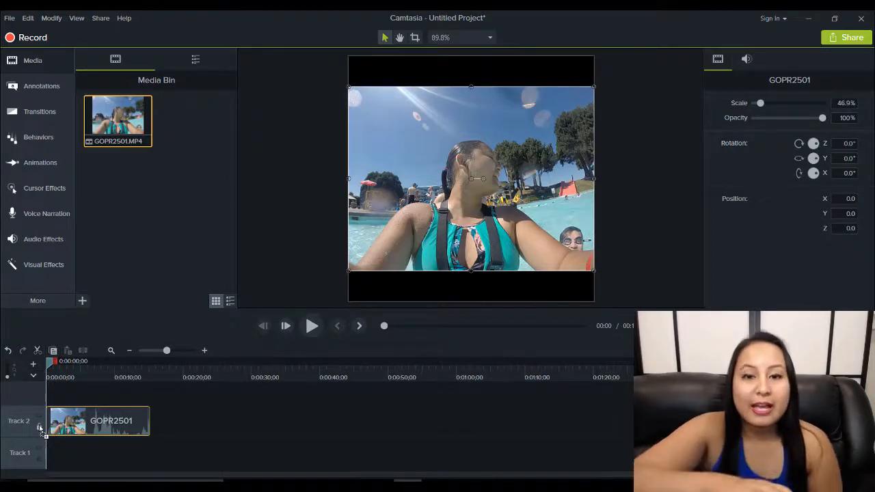
pyautogui.click(60, 378)
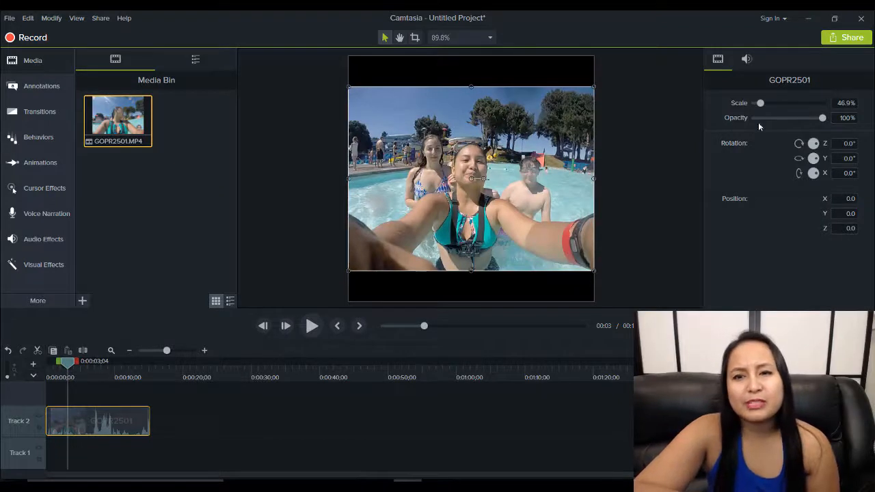
pyautogui.moveTo(568, 181)
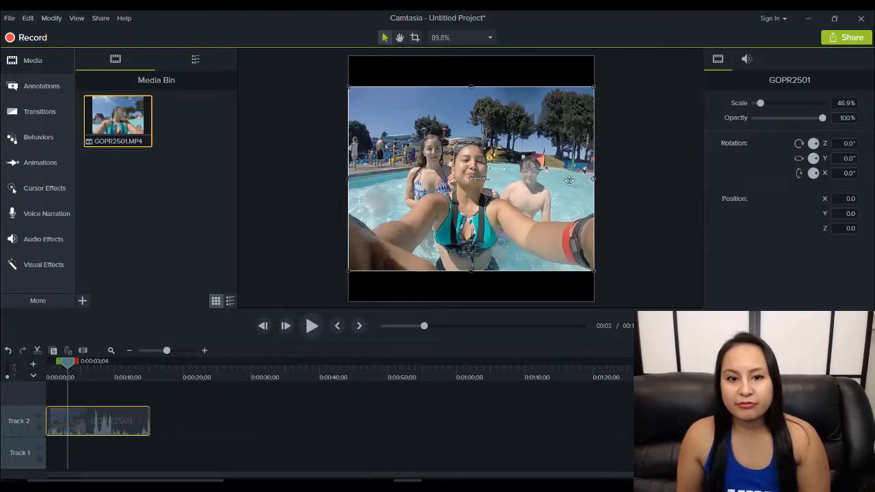
pyautogui.moveTo(527, 139)
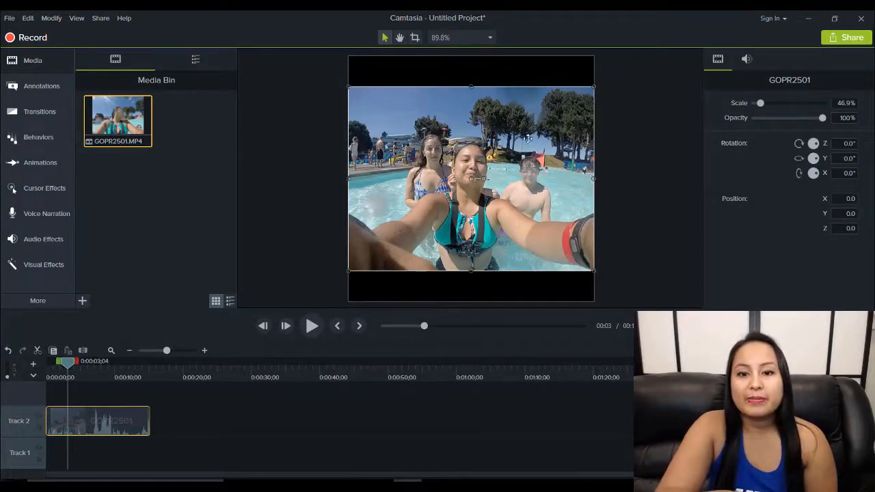
pyautogui.moveTo(453, 188)
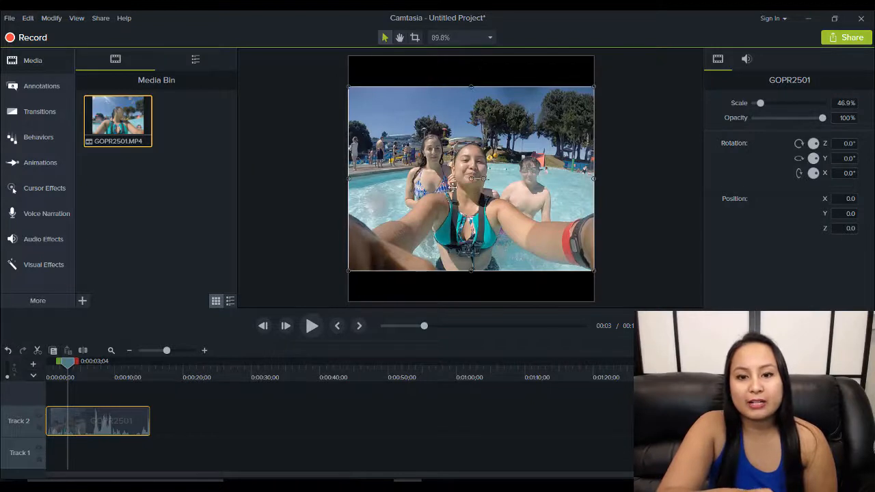
pyautogui.moveTo(364, 94)
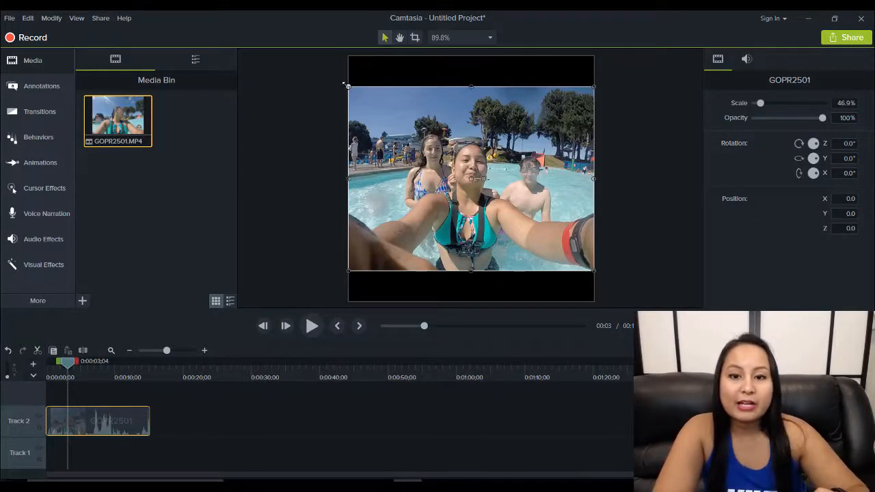
# Scale the clip to 62.5% so it fills the canvas height, then play it back
pyautogui.moveTo(347, 85); pyautogui.dragTo(306, 56)
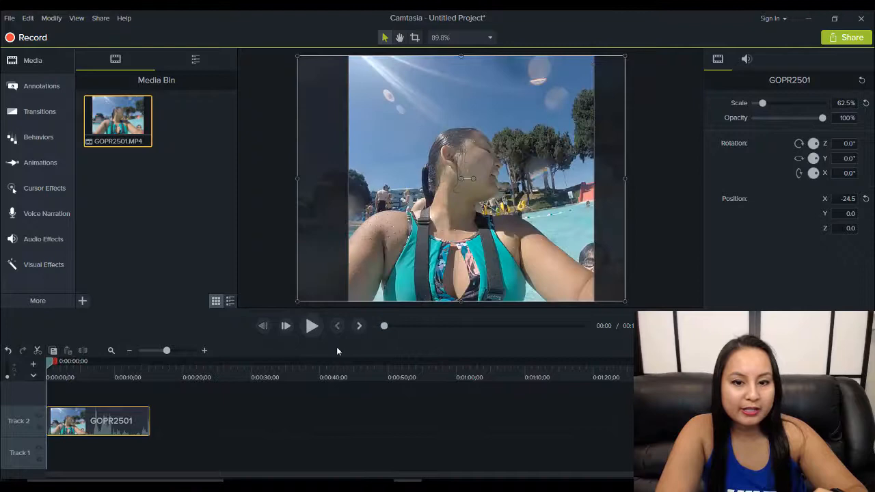
pyautogui.click(312, 325)
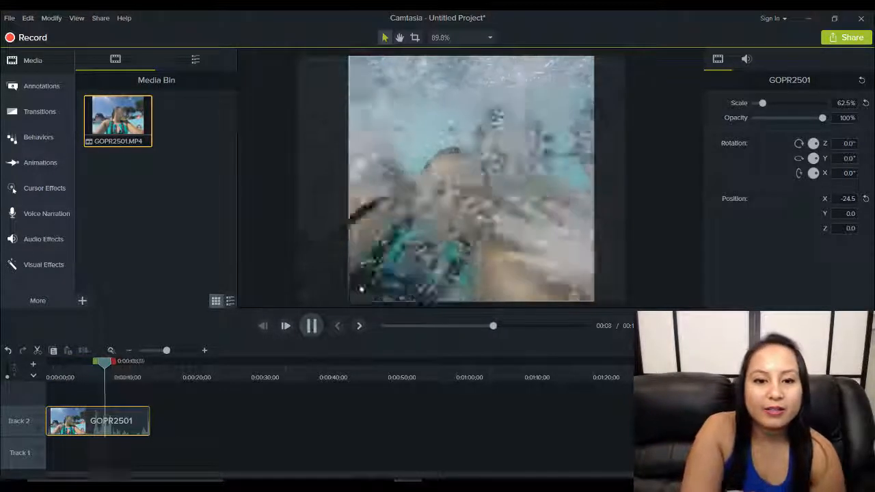
pyautogui.click(310, 325)
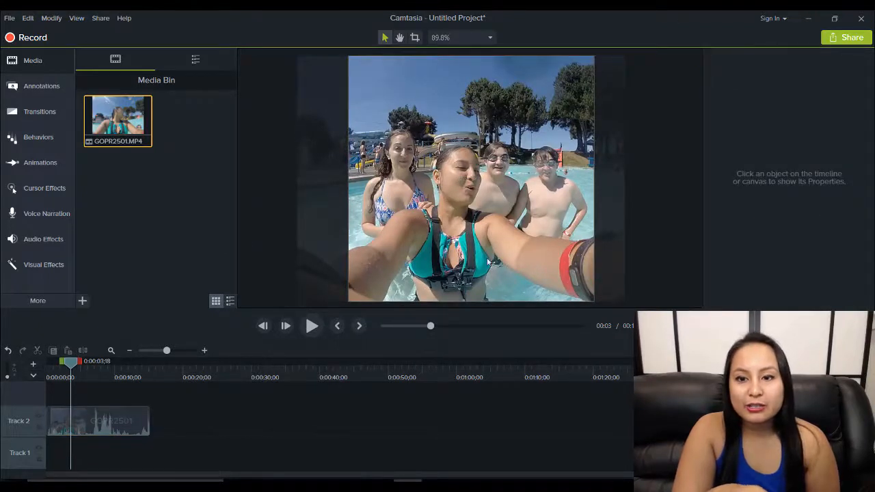
pyautogui.moveTo(657, 157)
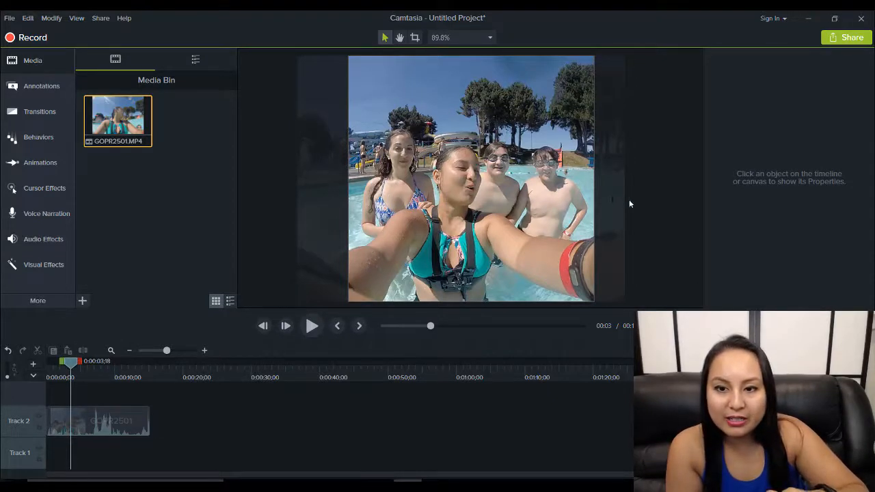
pyautogui.moveTo(247, 189)
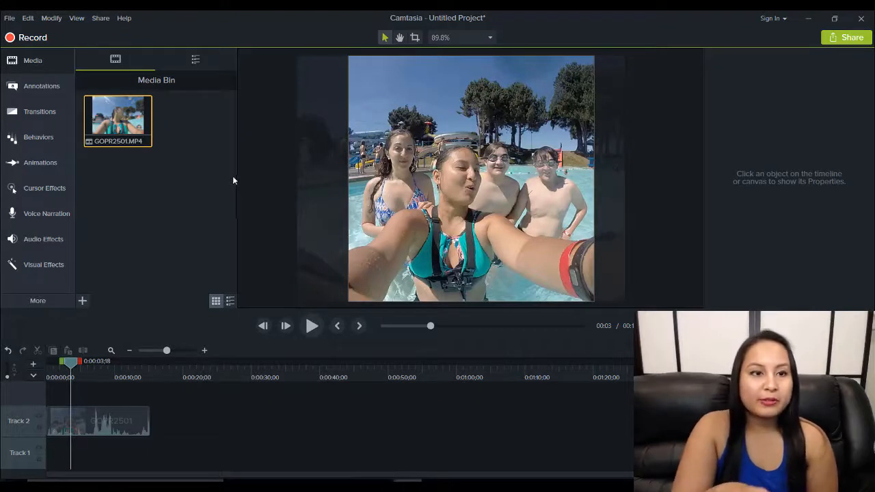
pyautogui.click(100, 17)
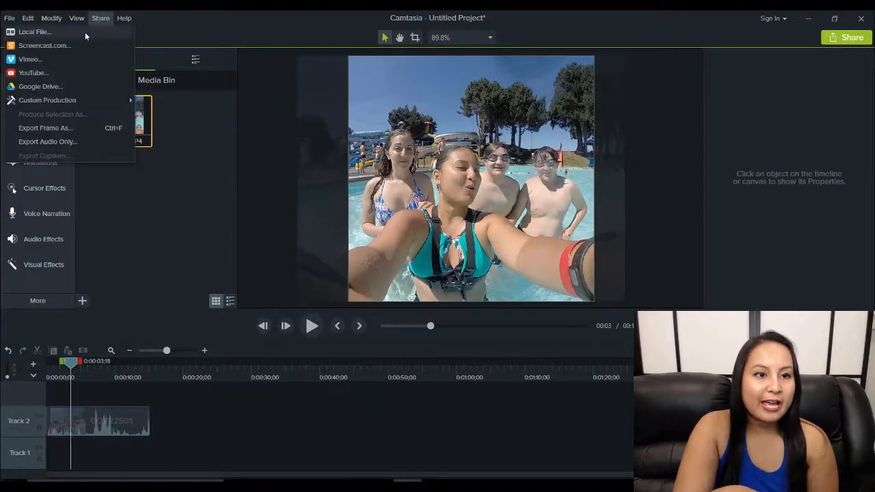
pyautogui.click(123, 18)
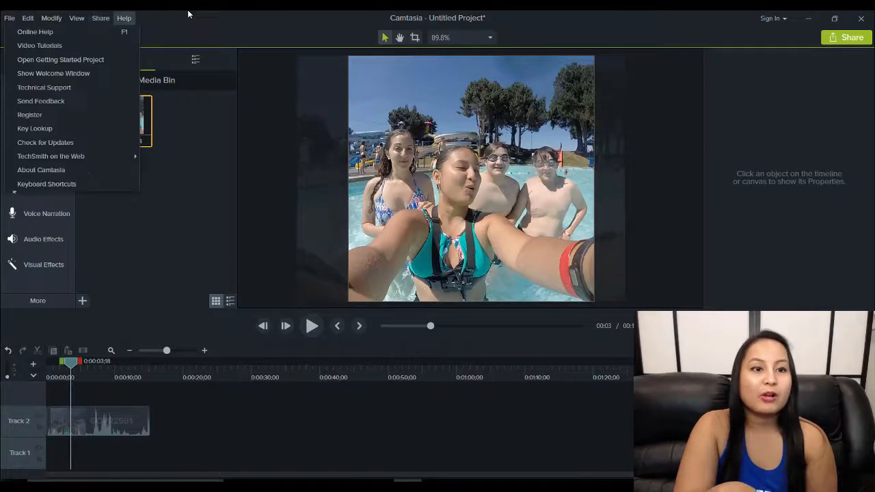